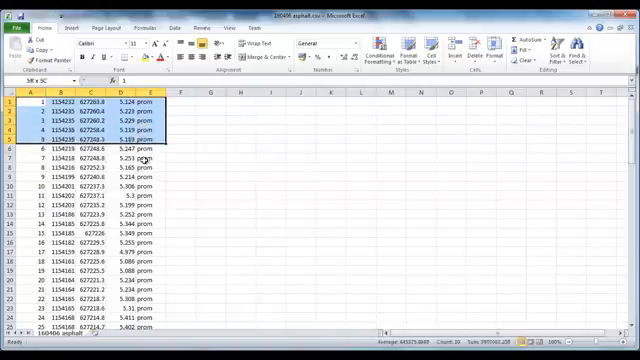
Scroll down through the points workbook to reach the survey point rows
scroll("down", 3)
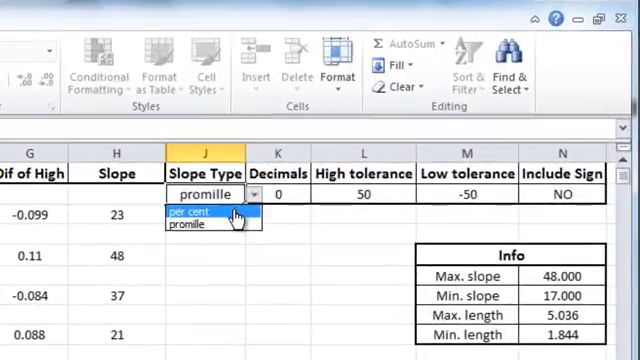
Set Slope Type to per cent then back to promille, and review the Decimals setting choices
left_click(196, 212)
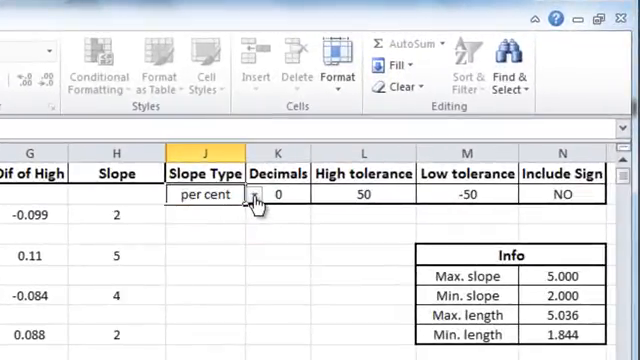
left_click(204, 196)
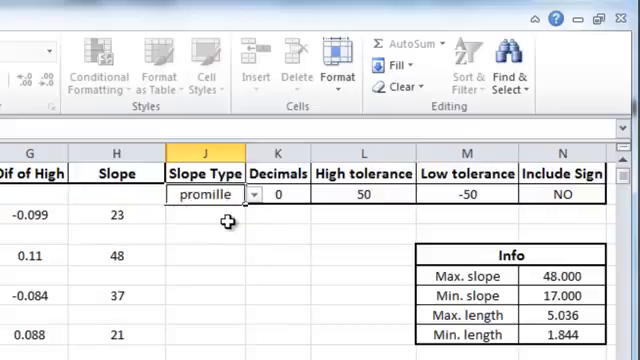
left_click(278, 194)
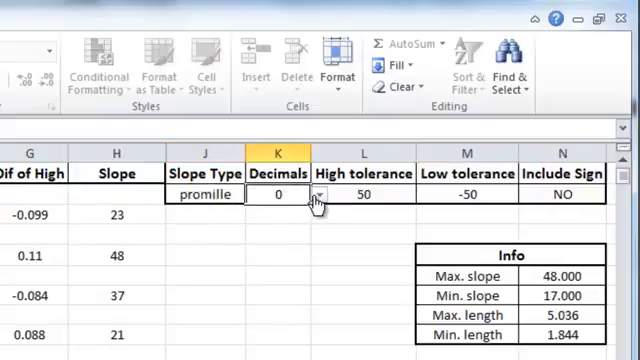
left_click(324, 196)
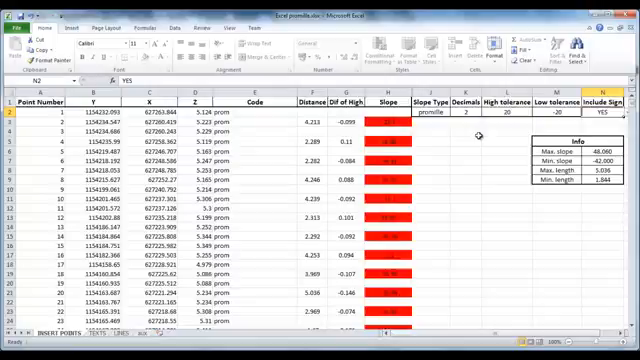
Scroll down the text commands sheet showing active angle and place text strings
scroll("down", 3)
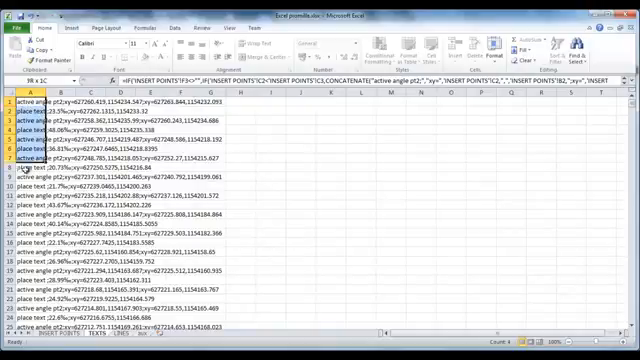
Scroll down through the generated command columns before exporting them to C:\a
scroll("down", 3)
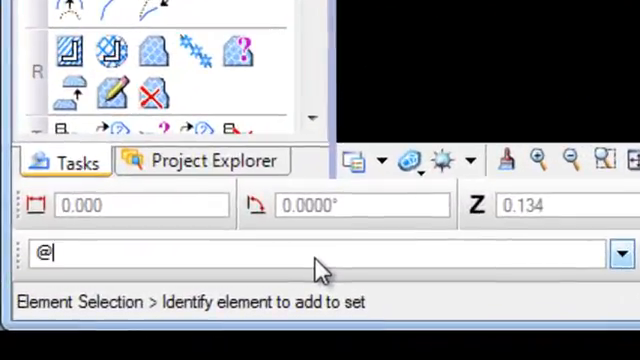
Enter the key-in @c:/a/text.txt to run the exported text command file
type("c:/")
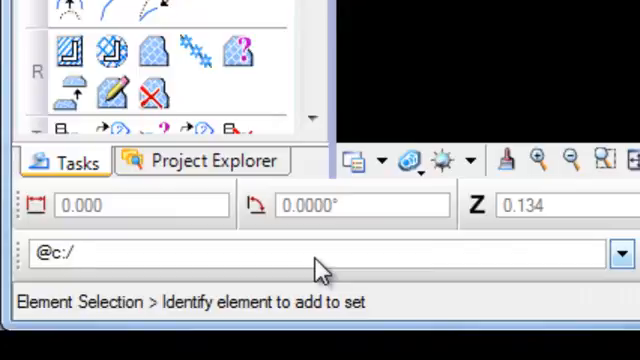
type("a/t")
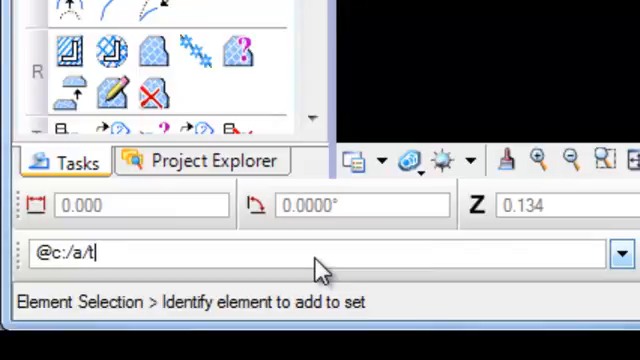
type("ext.tx")
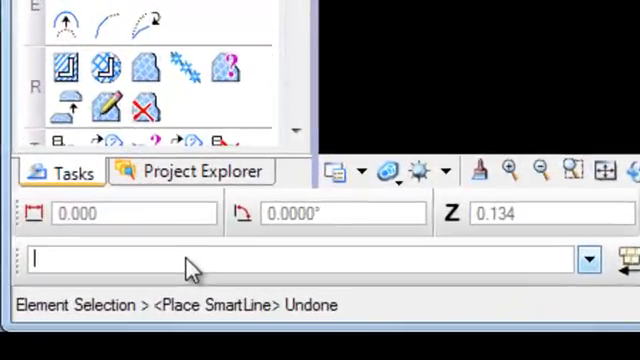
Enter the key-in @c:/a/line.txt to run the exported line command file
type("@c:")
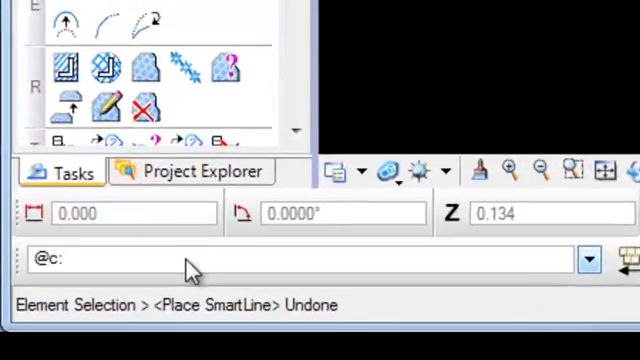
type("/a/line.t")
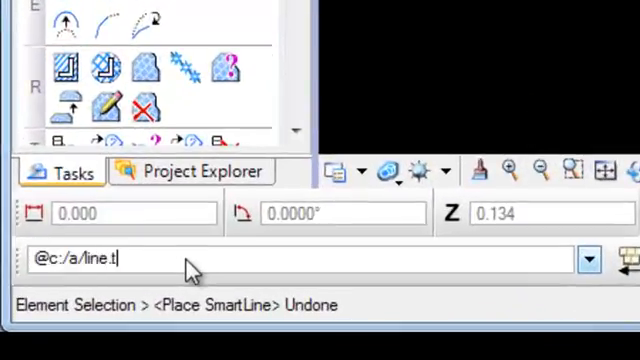